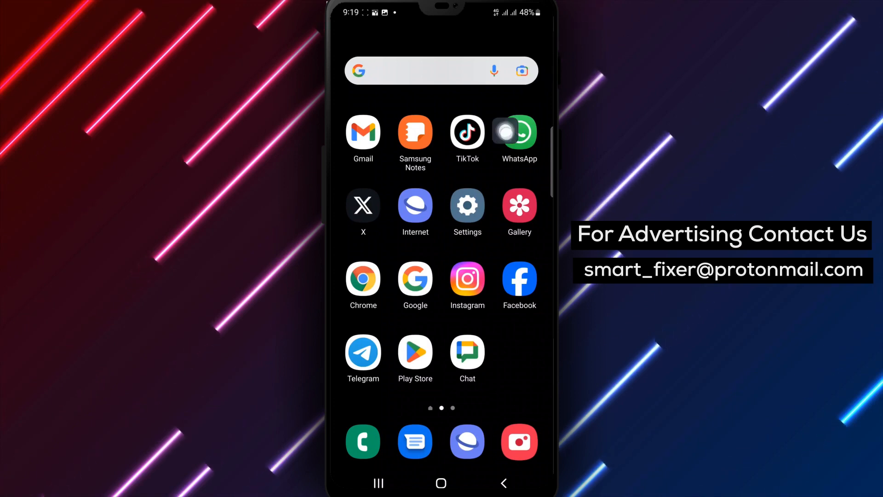
# Launch WhatsApp and scroll through the Communities list to view its groups
pyautogui.click(518, 132)
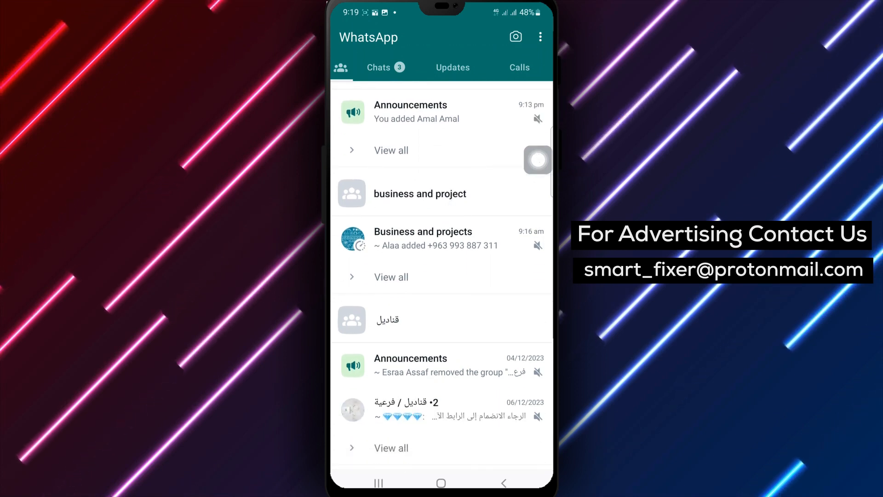
pyautogui.scroll(-3)
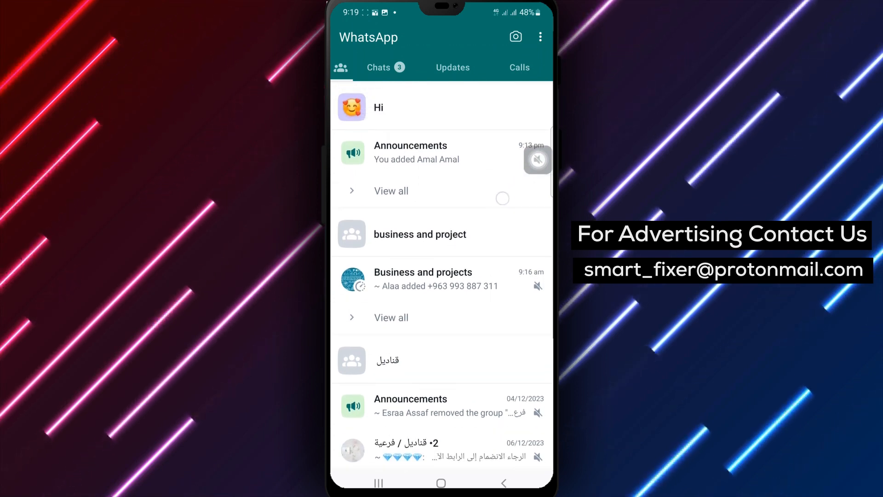
pyautogui.scroll(3)
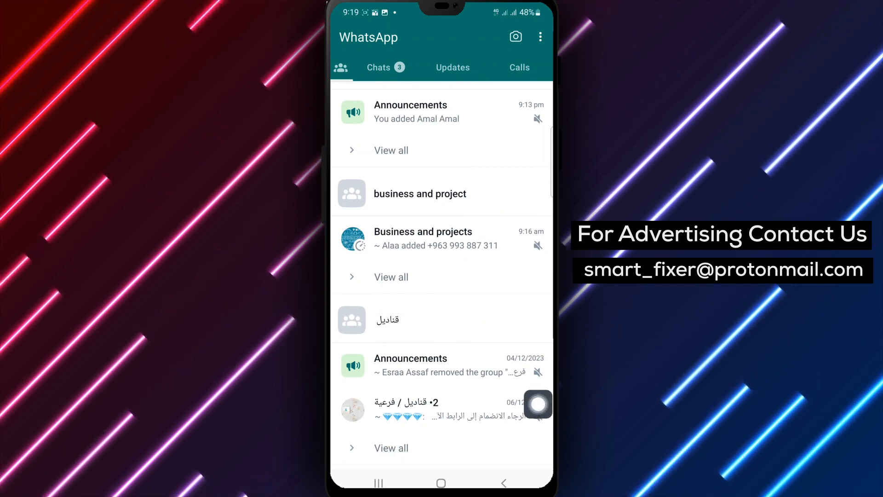
# Select the latest message in the Business and projects group to reveal its options
pyautogui.click(440, 238)
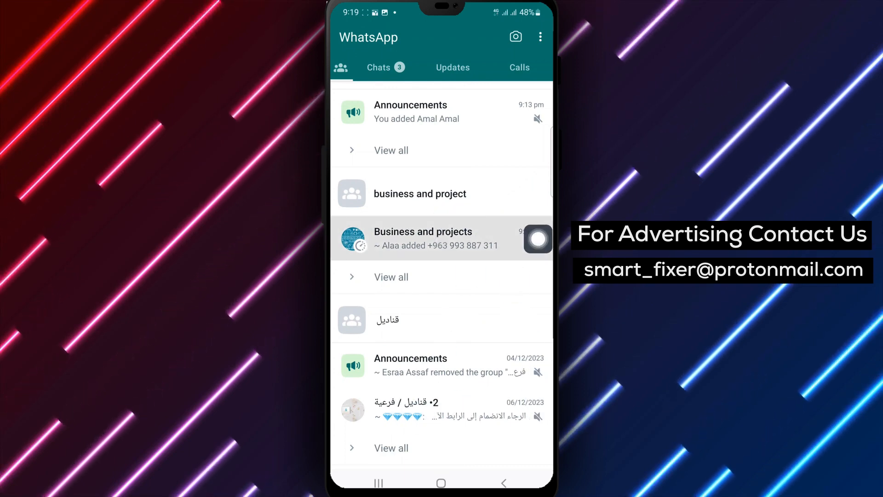
pyautogui.click(422, 237)
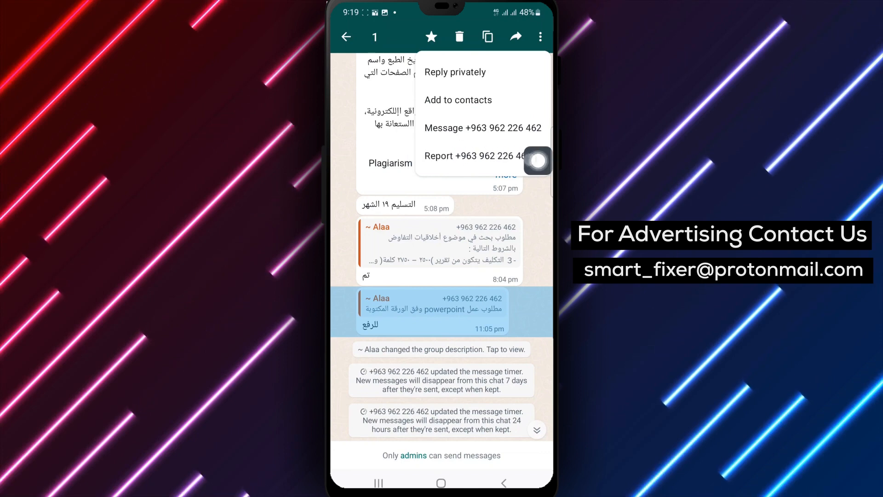
# Report the +963 sender's message, see 'Report sent', and return to the home screen
pyautogui.click(474, 155)
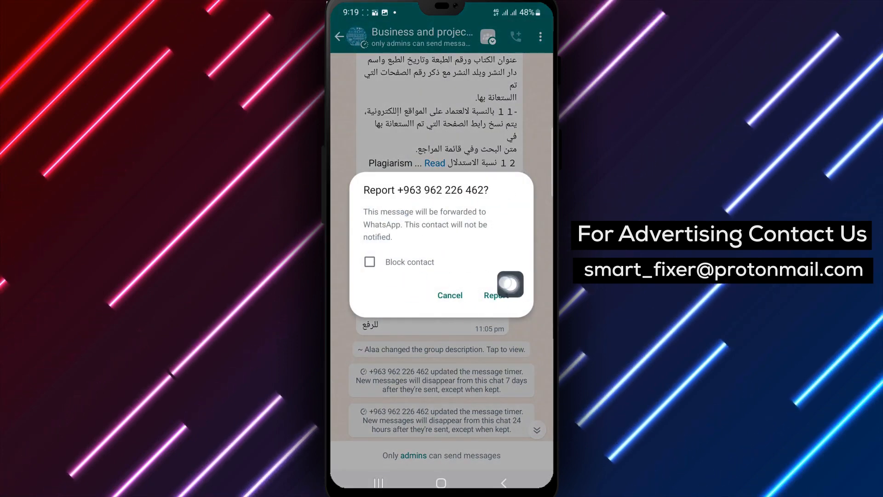
pyautogui.click(440, 483)
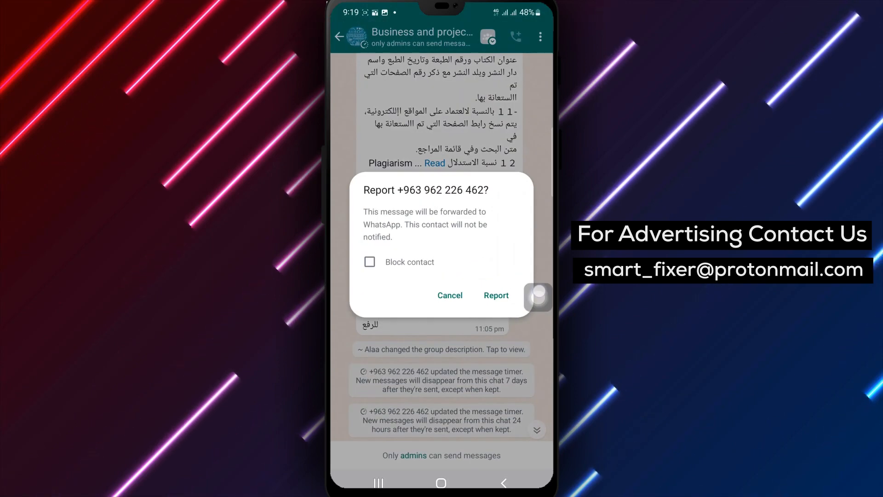
pyautogui.click(496, 296)
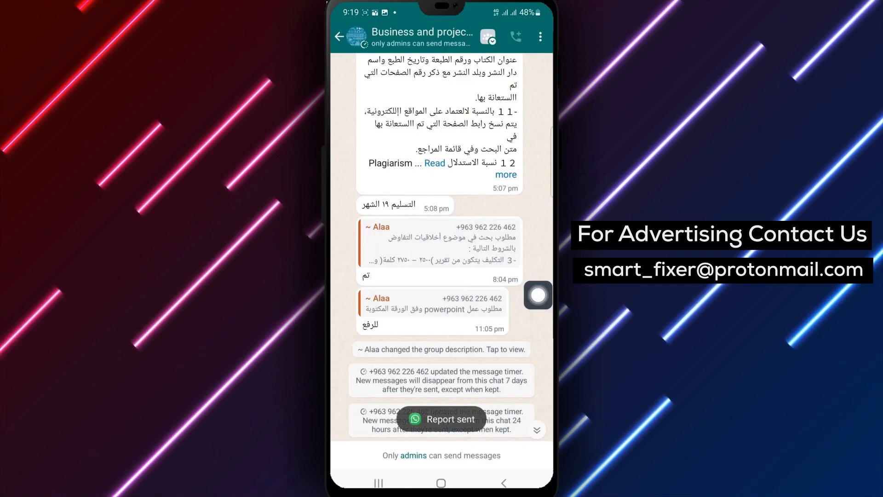
pyautogui.click(441, 483)
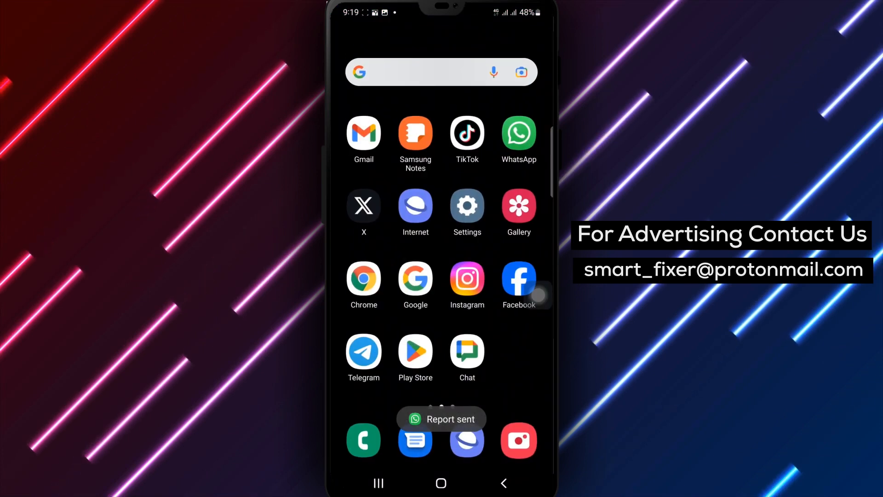